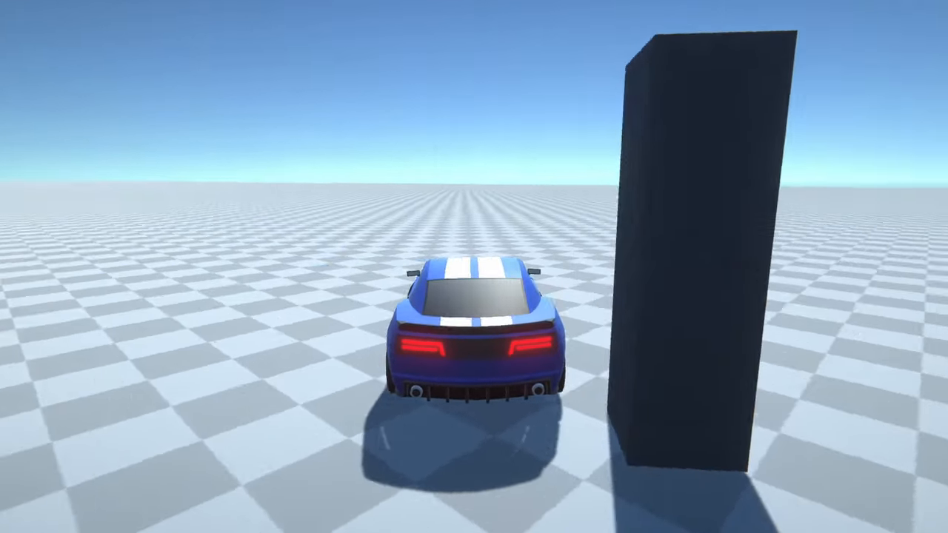
Step: Select the Car and expand it to reveal Body, Spoiler and the wheel meshes
click(447, 28)
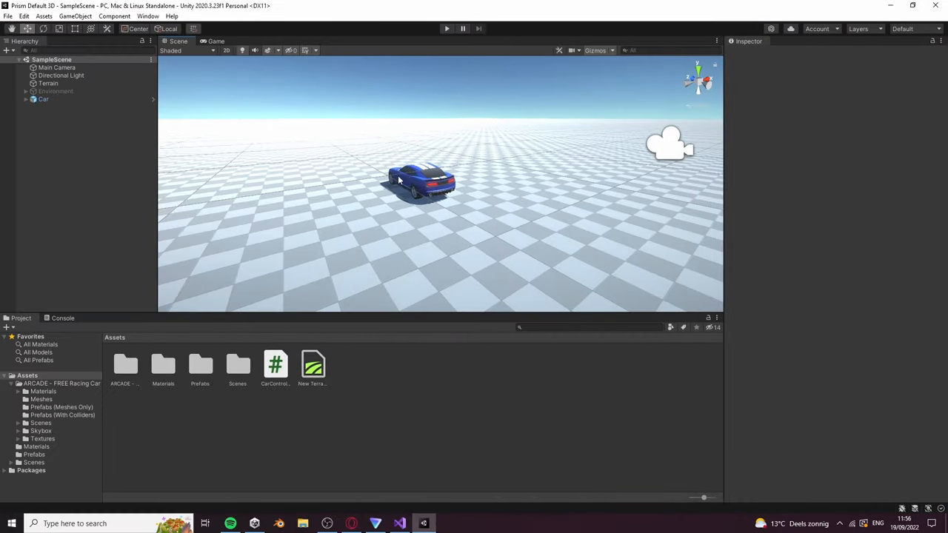
click(44, 99)
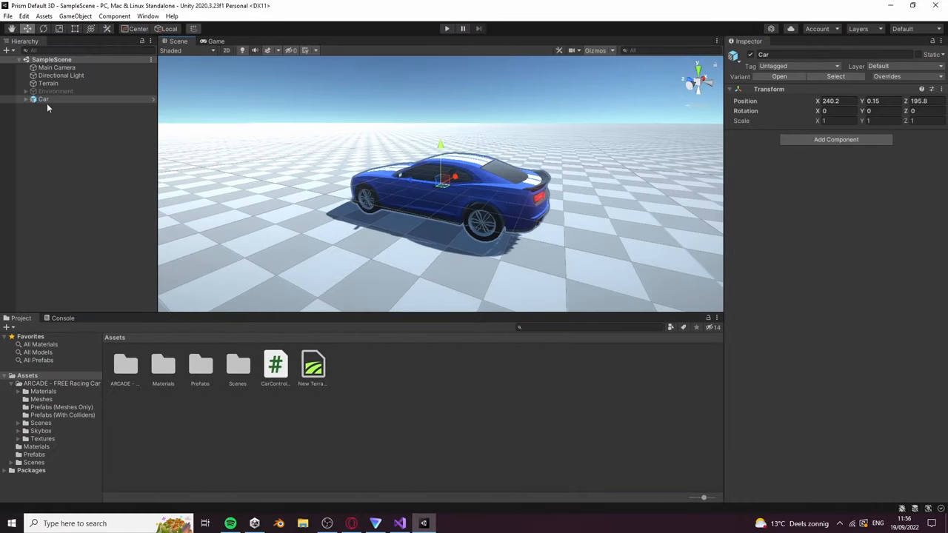
click(26, 99)
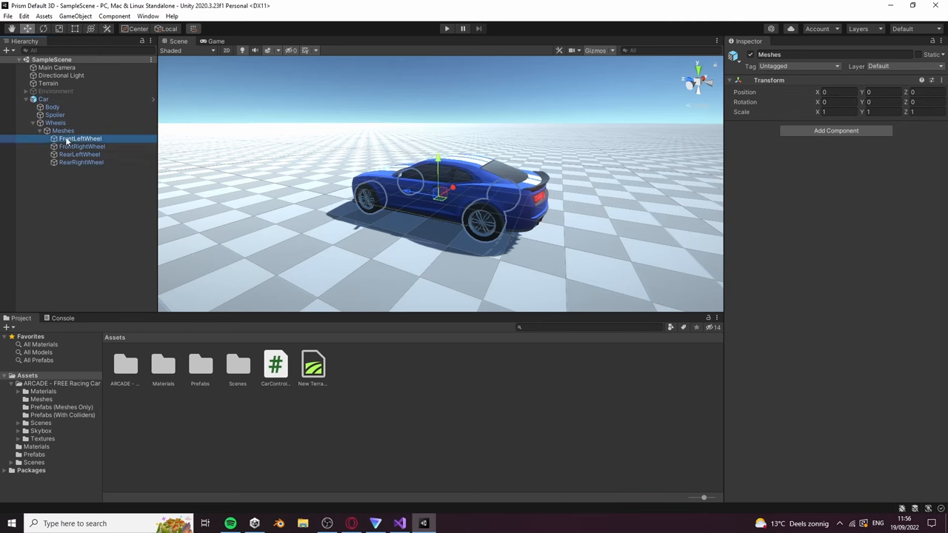
click(79, 154)
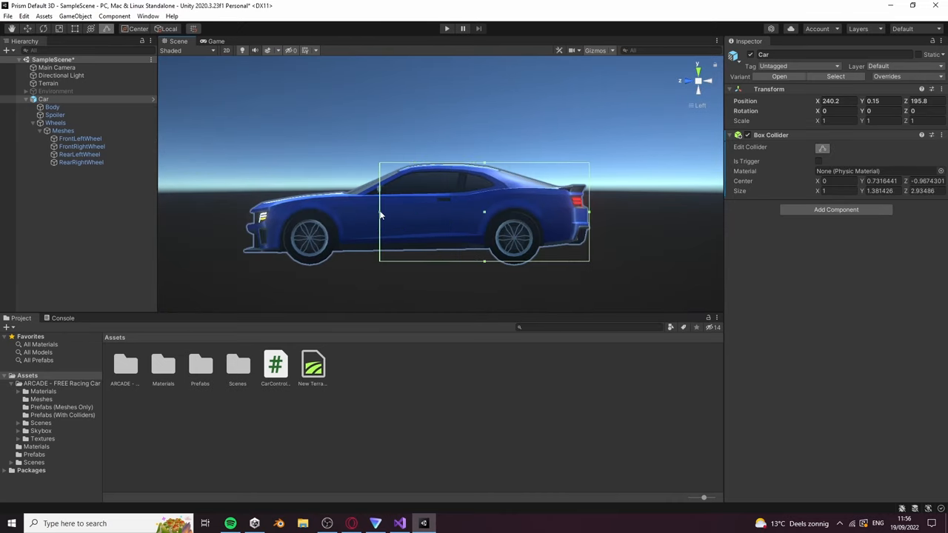
Step: Drag the box collider's front edge to the car's nose and fit its bottom edge
drag(380, 213, 244, 212)
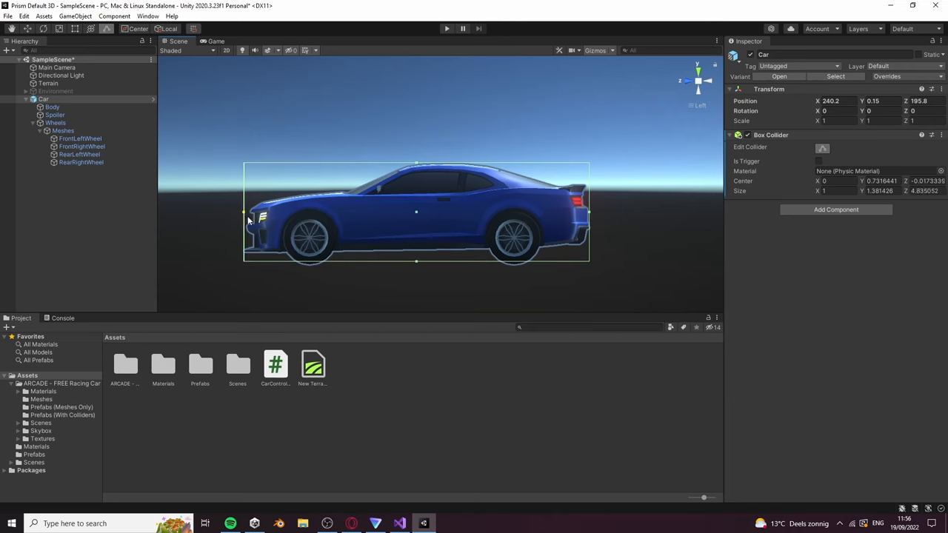
mouse_move(414, 268)
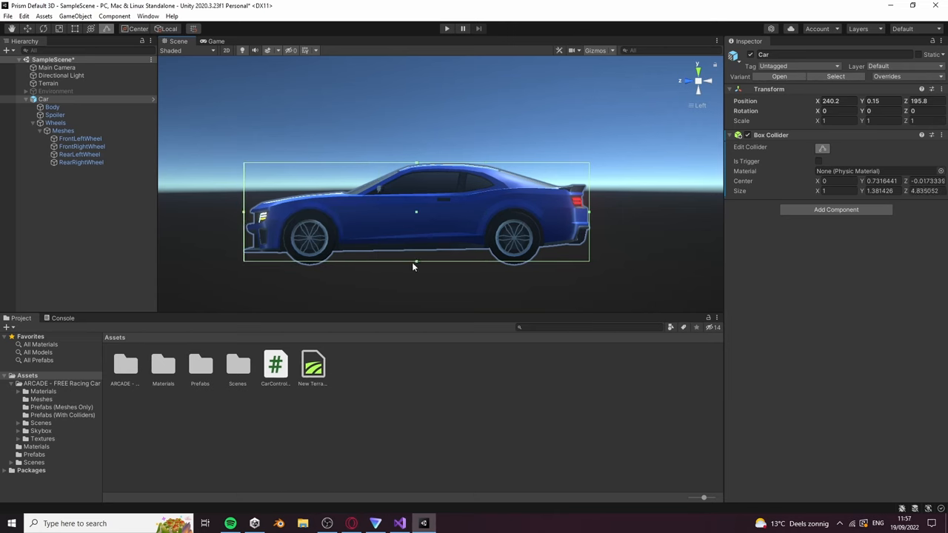
drag(416, 267, 416, 252)
text(Wheel Colliders)
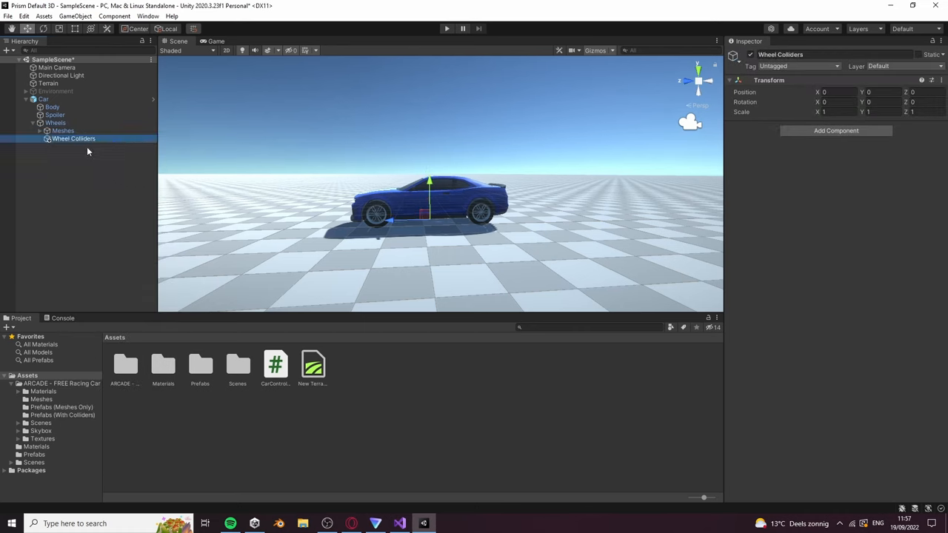
Step: Create an empty child under Wheel Colliders, move it toward the front wheel and rename it
click(117, 269)
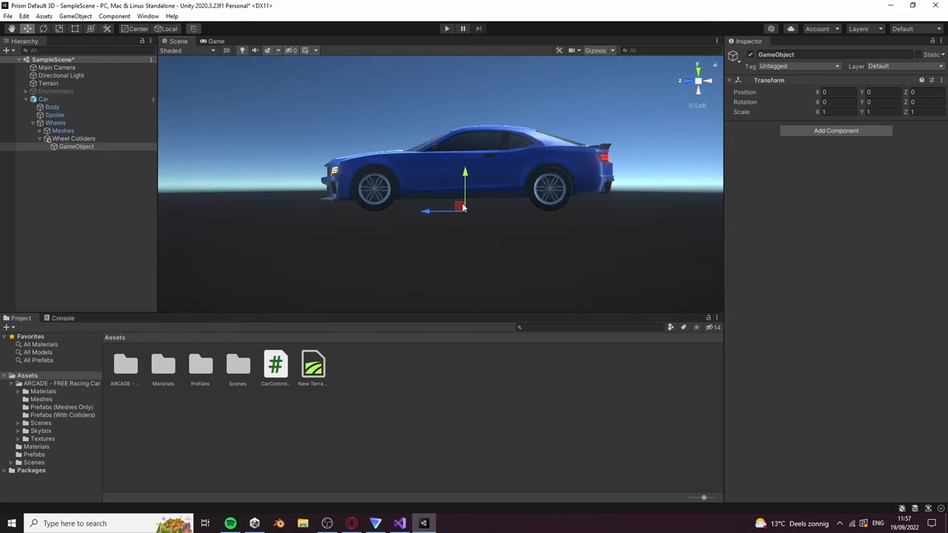
drag(464, 208, 374, 185)
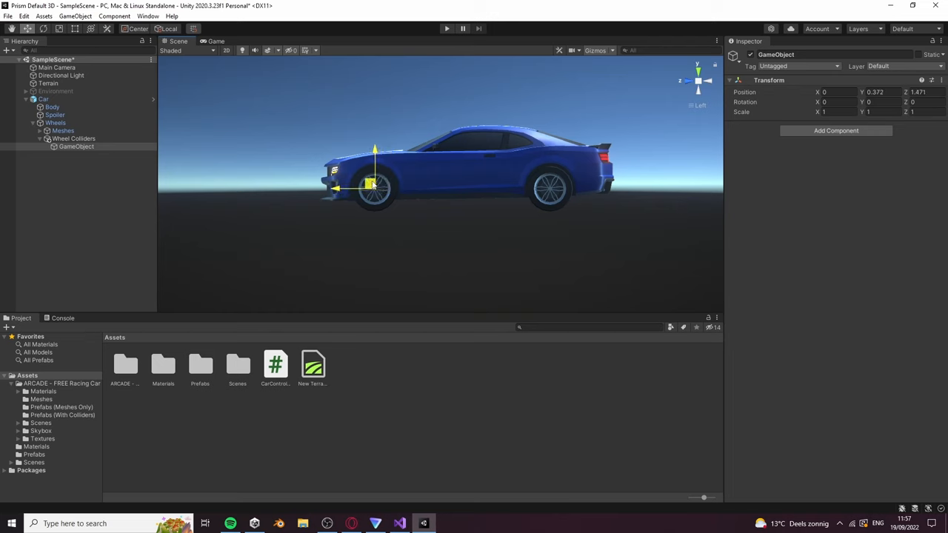
click(76, 146)
text(wheel)
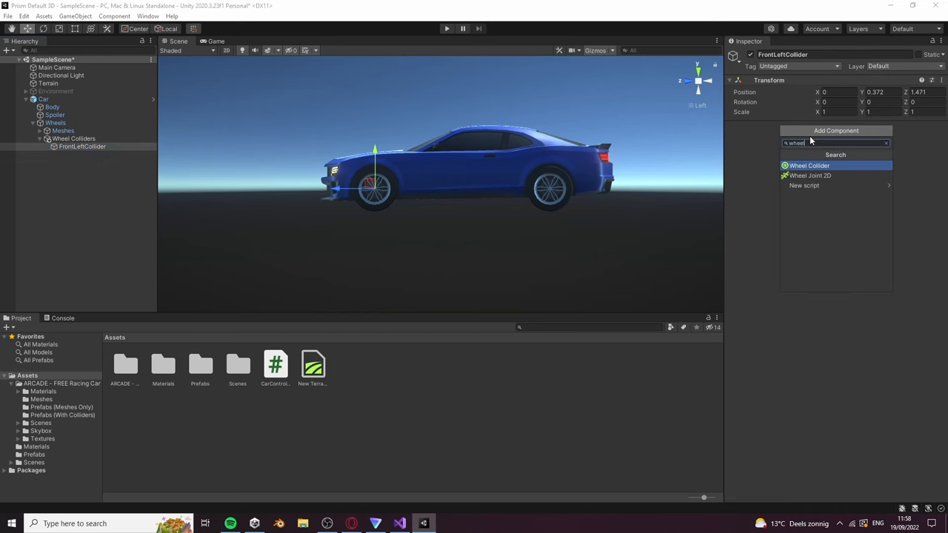
Step: Add a Wheel Collider with radius 0.37 and shift it onto the front-left wheel
click(809, 165)
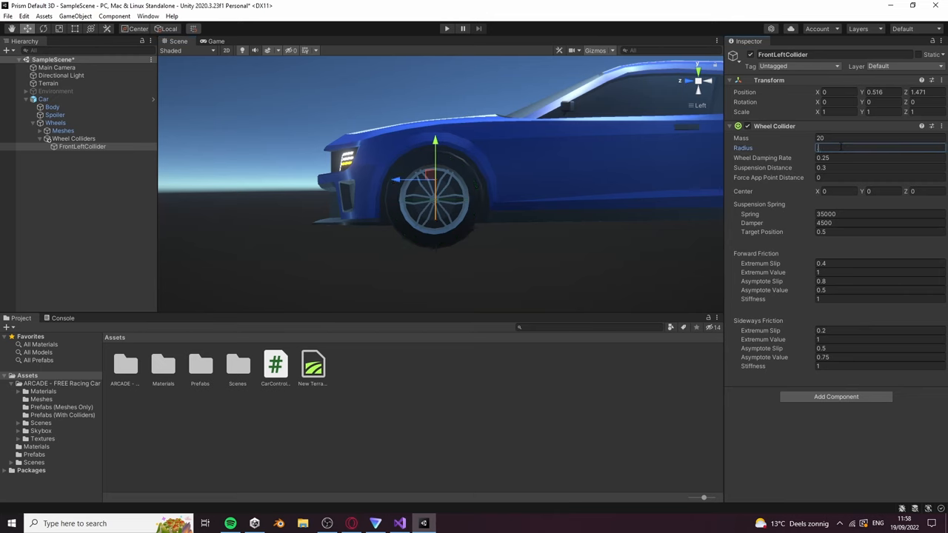
text(0.37)
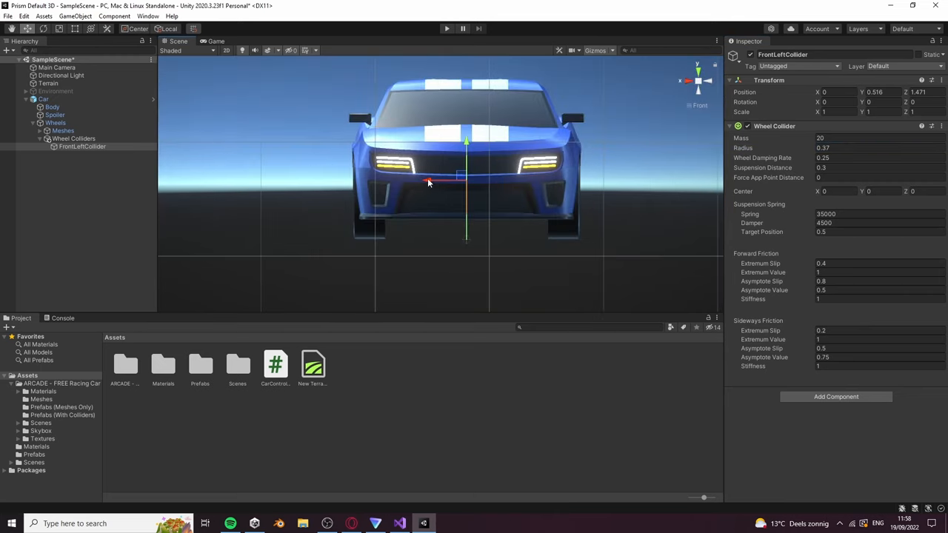
drag(428, 181, 525, 182)
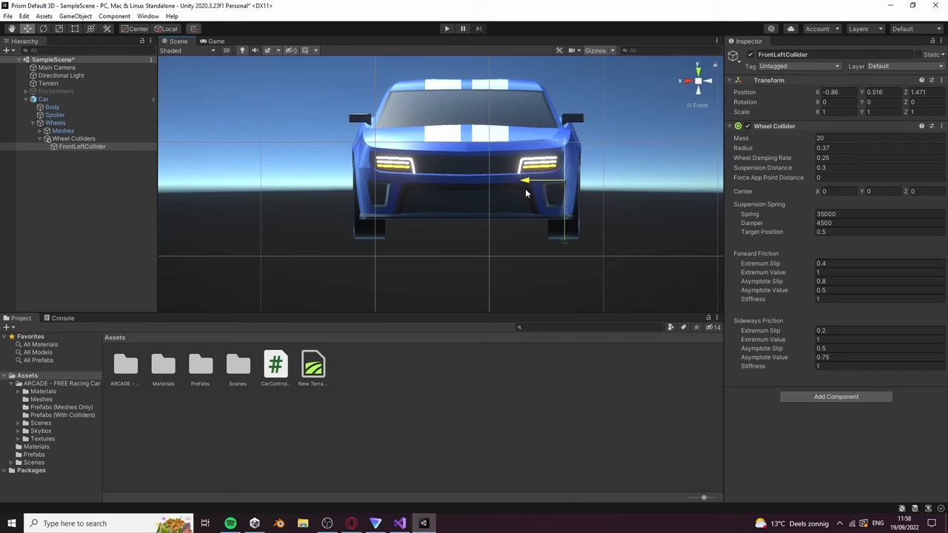
Step: Duplicate FrontLeftCollider and move the copy onto the front-right wheel
click(83, 145)
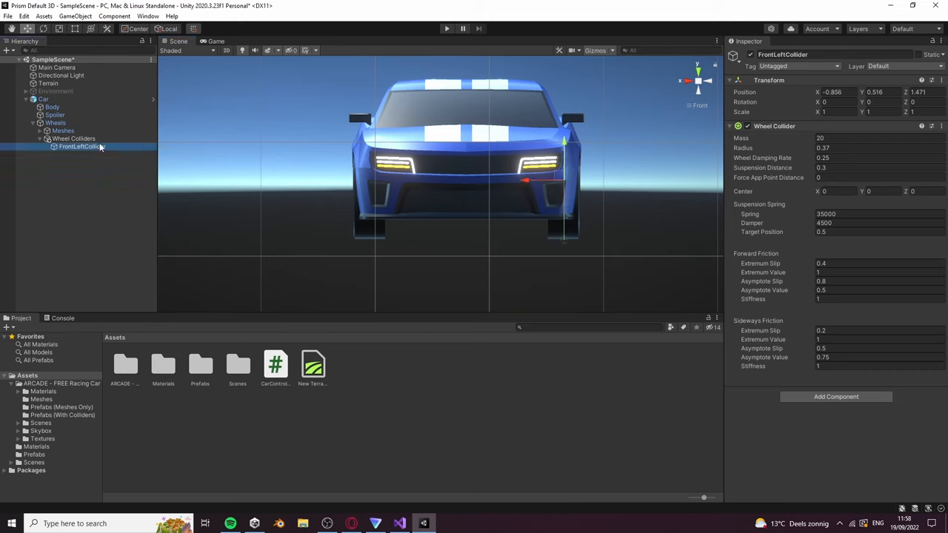
key(ctrl+d)
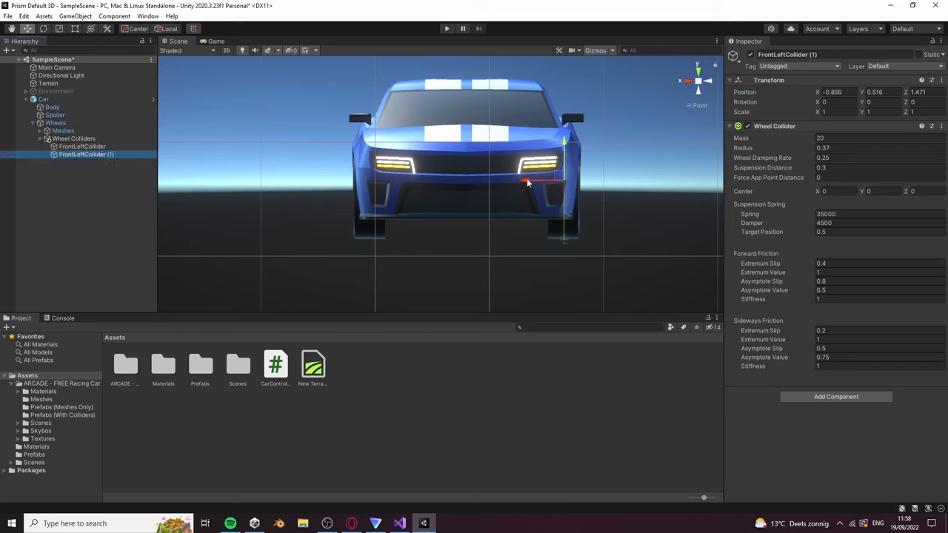
drag(529, 183, 337, 175)
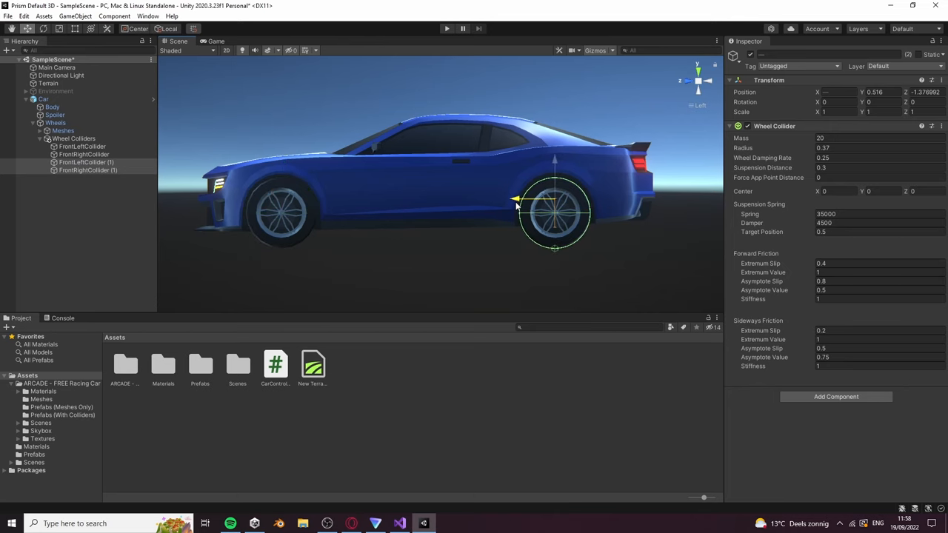
scroll(down, 3)
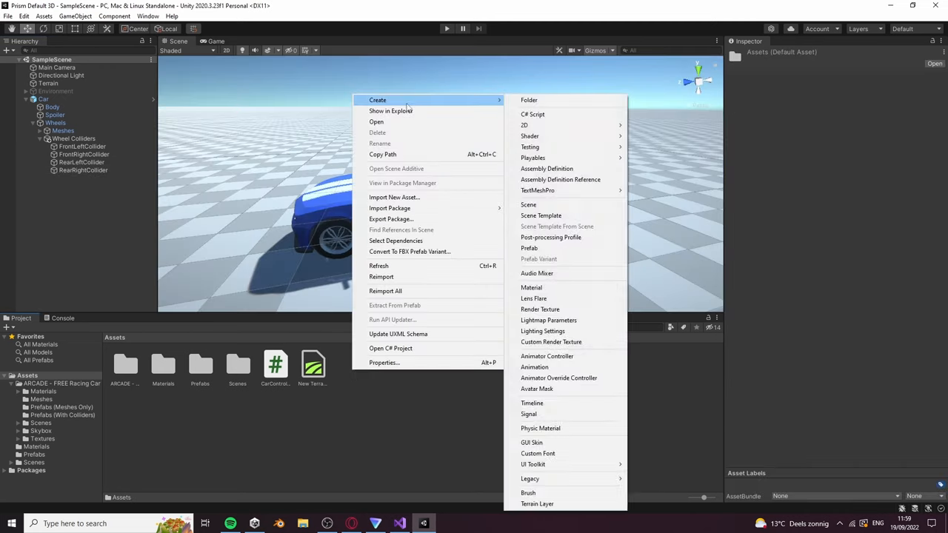
Step: Review the CarController script and add a Rigidbody component to the Car
click(532, 114)
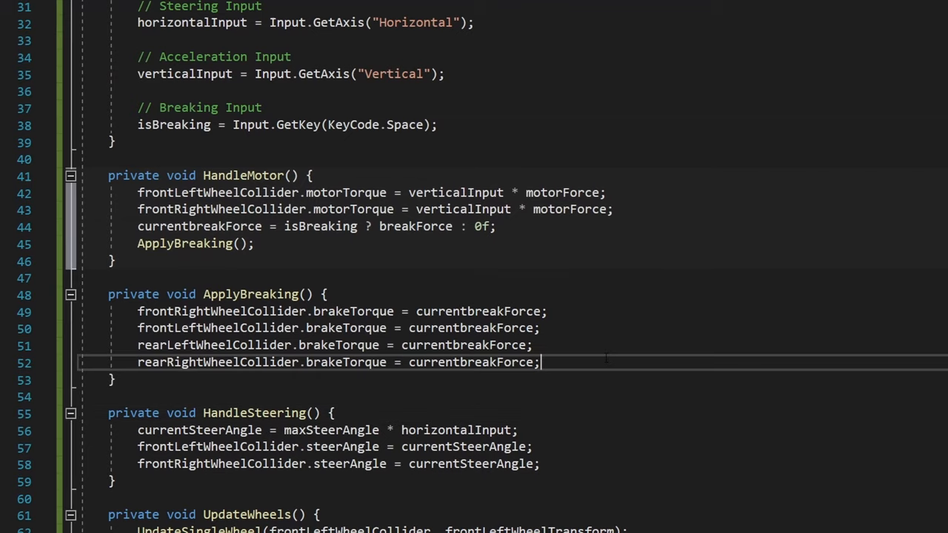
scroll(up, 3)
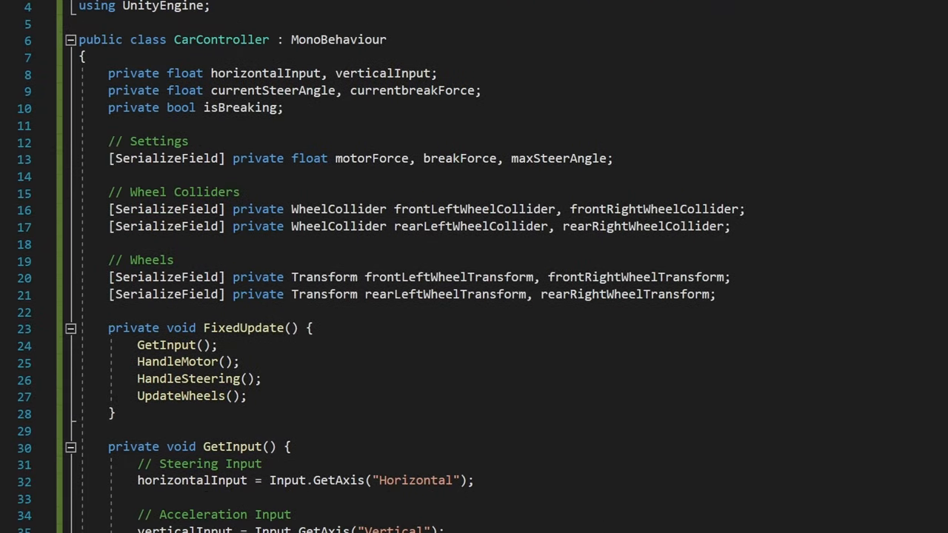
scroll(up, 3)
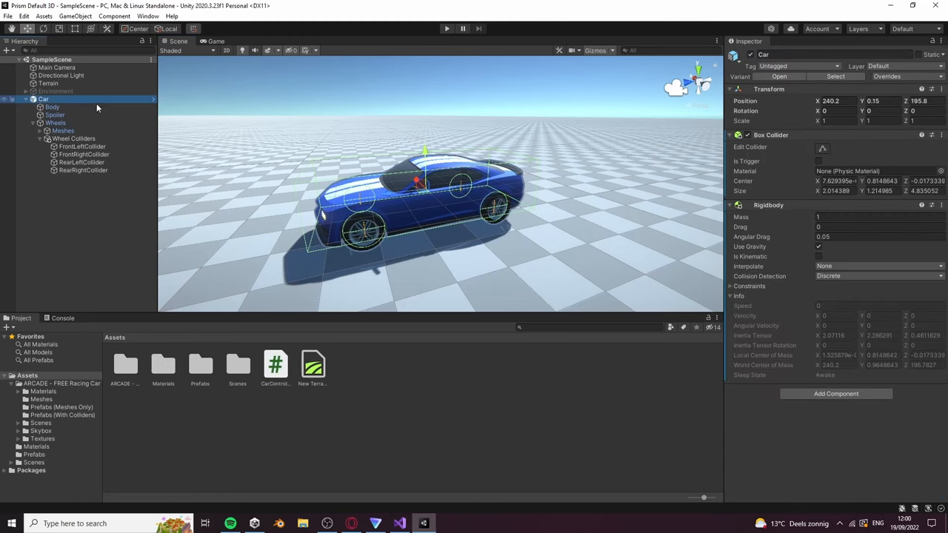
Step: Enter play mode, watch the car from the Scene view, then exit play mode
click(835, 393)
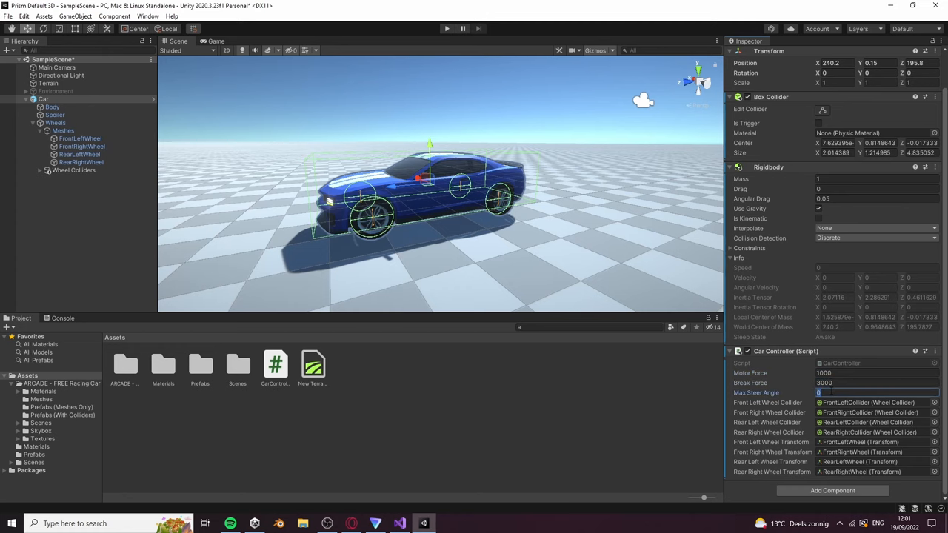
click(447, 28)
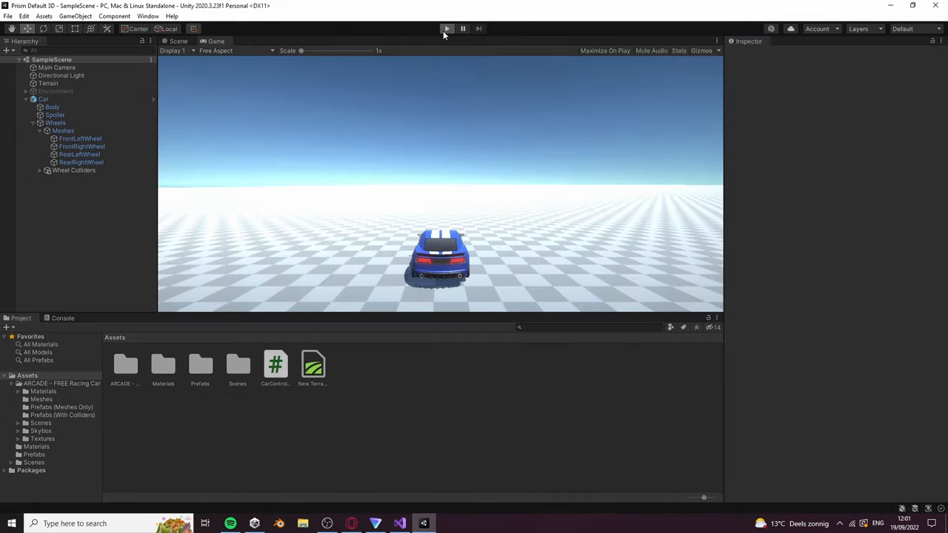
click(446, 28)
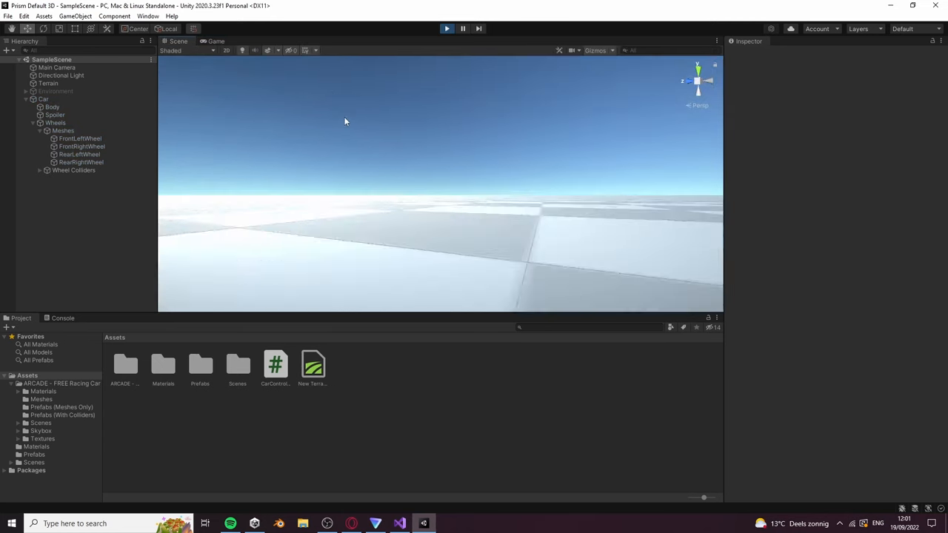
click(44, 98)
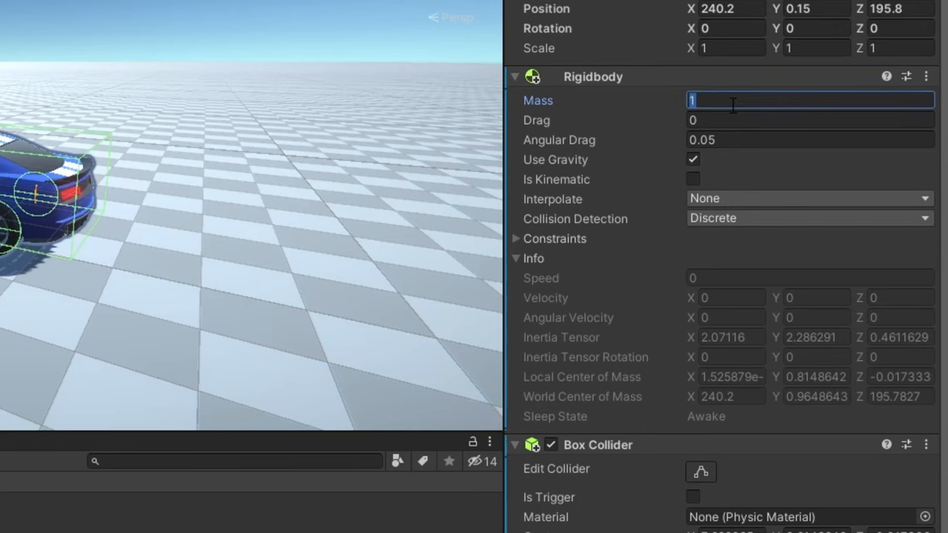
Step: Enter 1300 as the Car's Rigidbody Mass
text(1300)
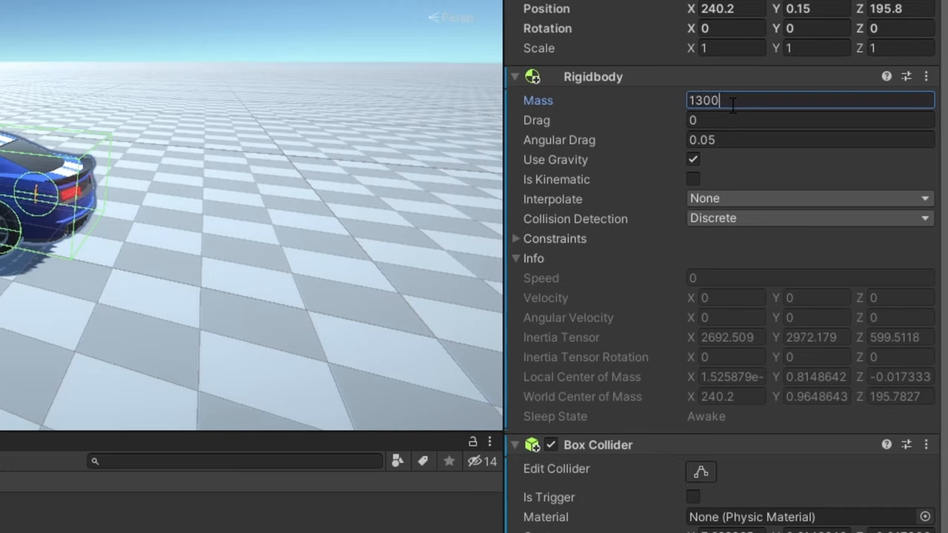
click(447, 29)
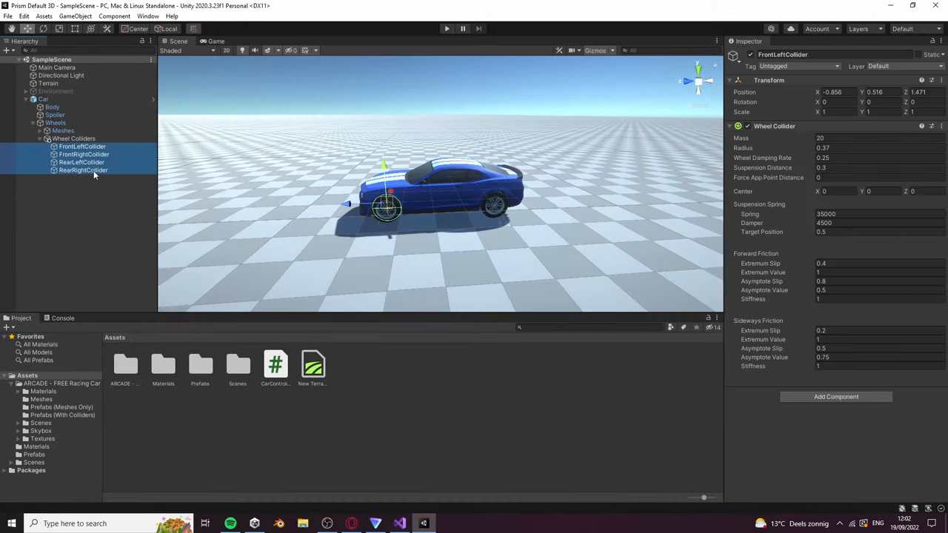
Step: Set Suspension Spring to 90000 on all four wheel colliders, then test-drive and stop
triple_click(874, 214)
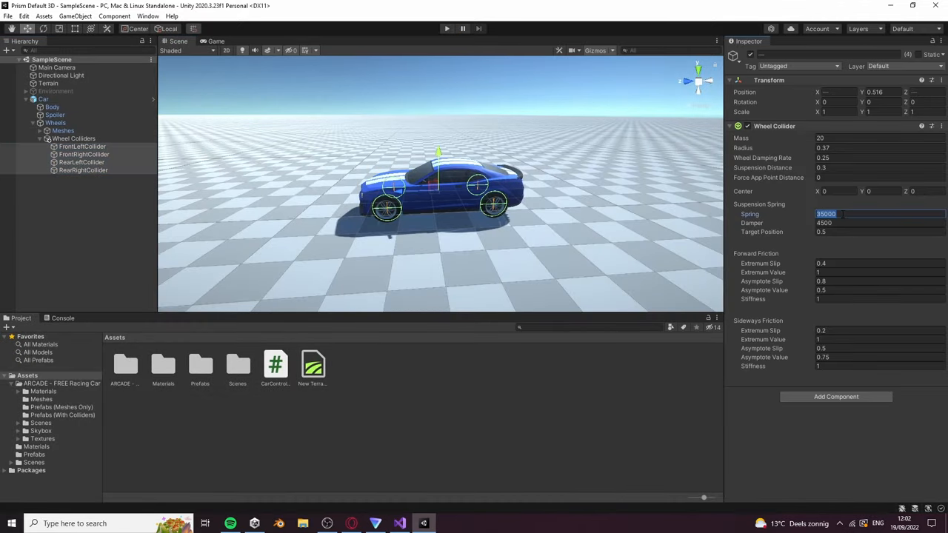
text(90000)
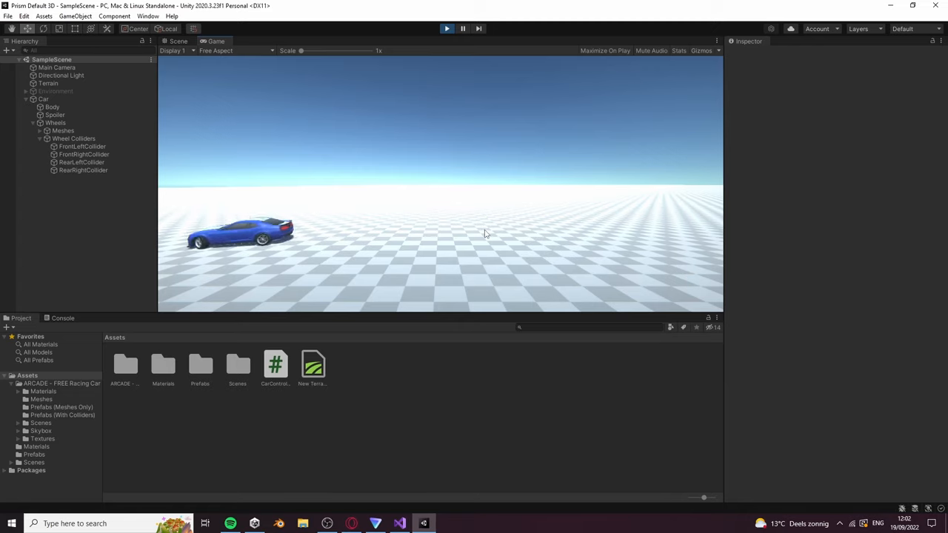
click(447, 28)
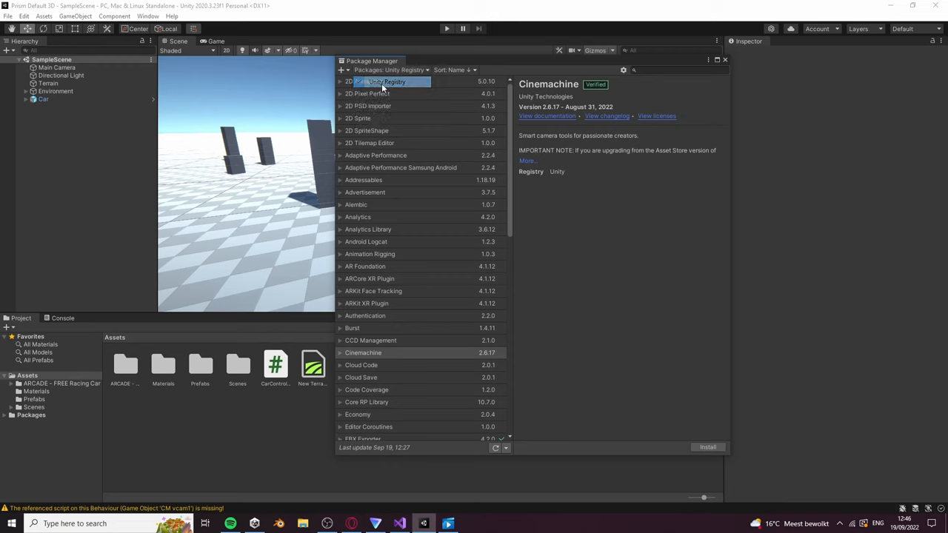
Step: Search the Unity Registry for Cinemachine and install the package
text(Cinemachine)
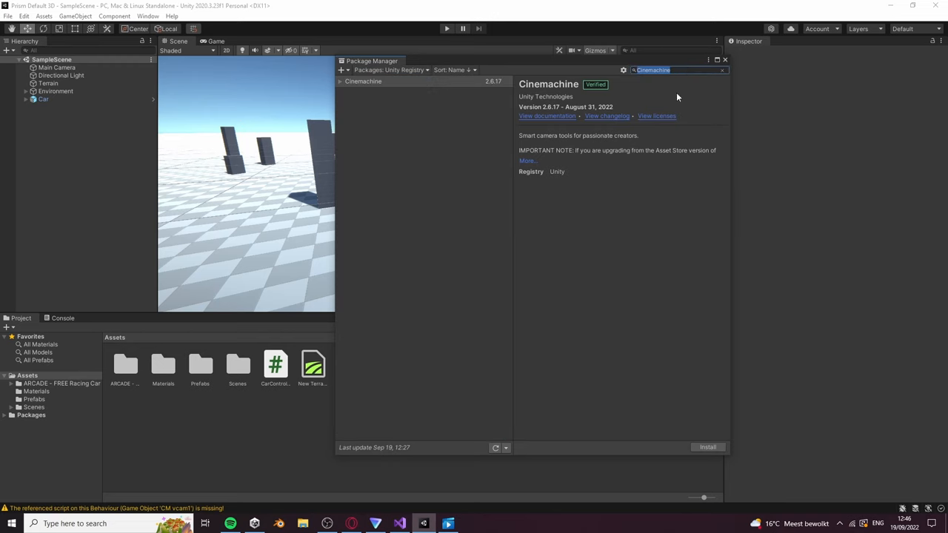
click(707, 446)
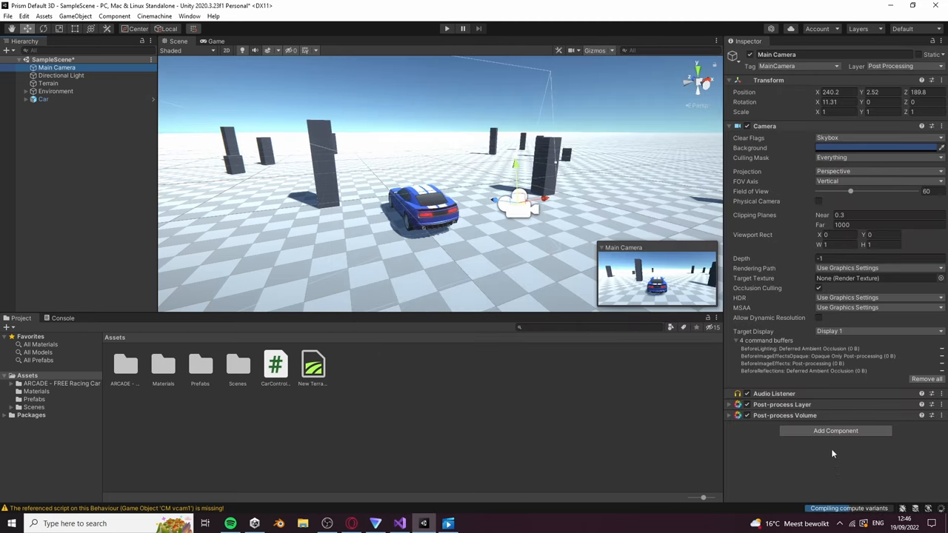
Step: Search Add Component for 'cinemach' and add CinemachineBrain to the Main Camera
click(835, 430)
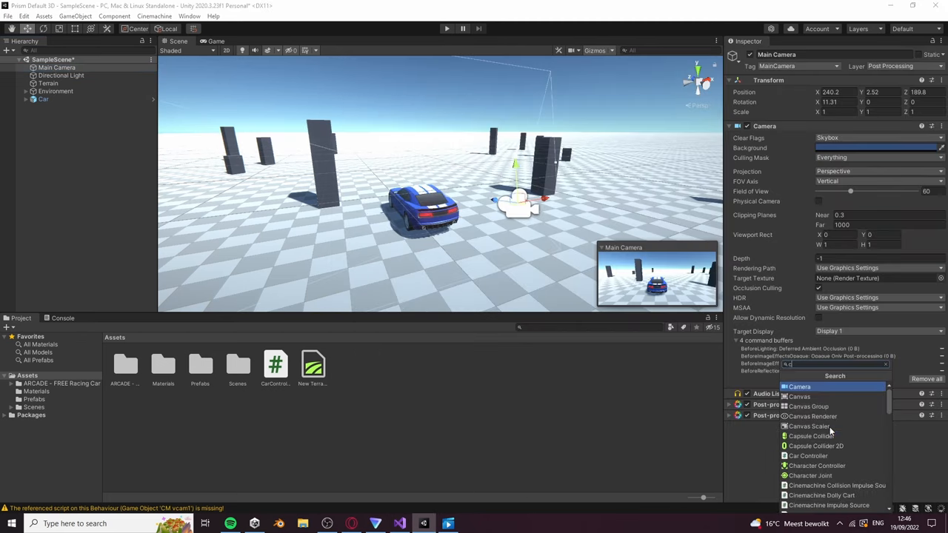
text(cinemach)
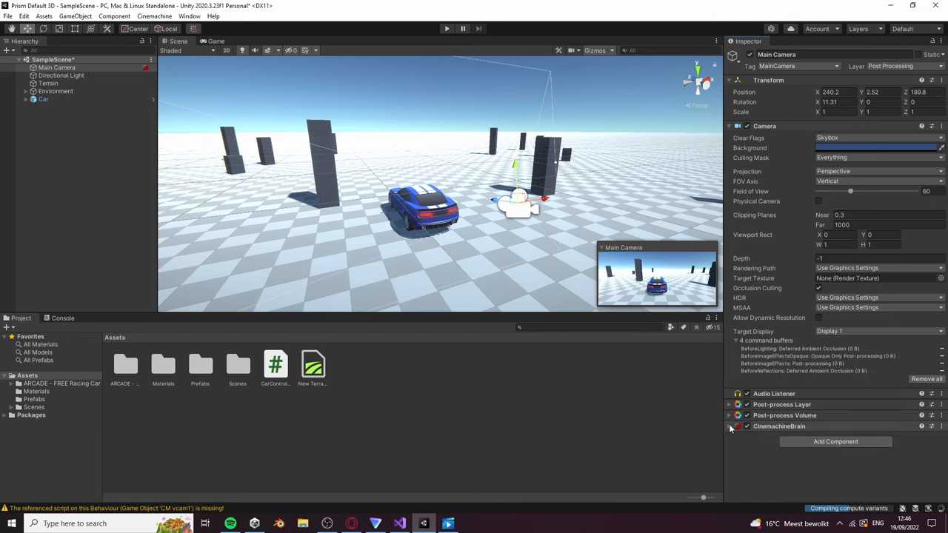
click(154, 15)
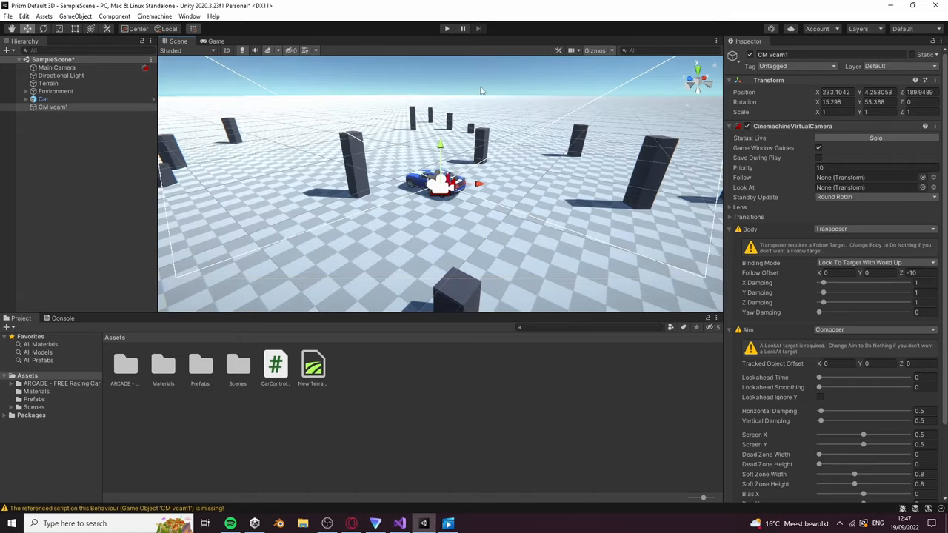
Step: Add an empty FollowPoint child under the Car, positioned at Y 1.27
right_click(43, 99)
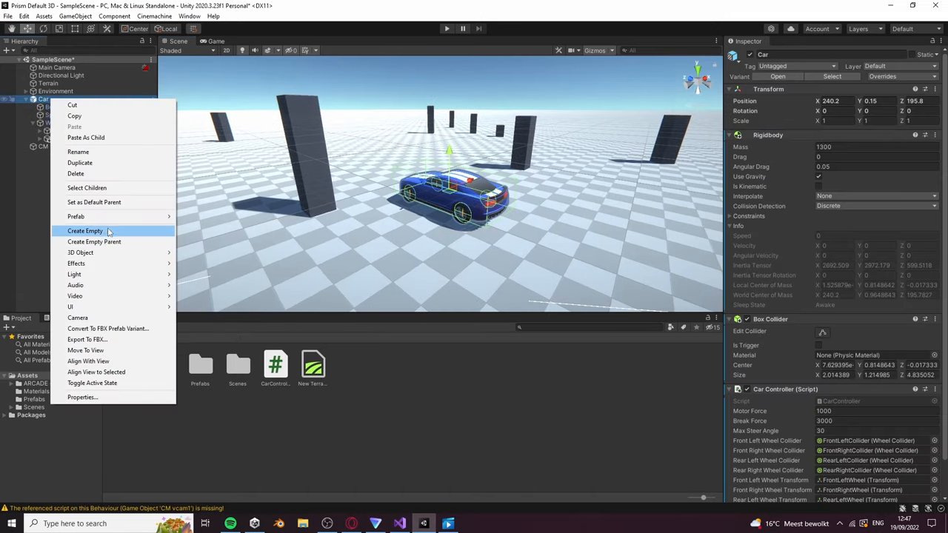
click(84, 231)
text(FollowPoint)
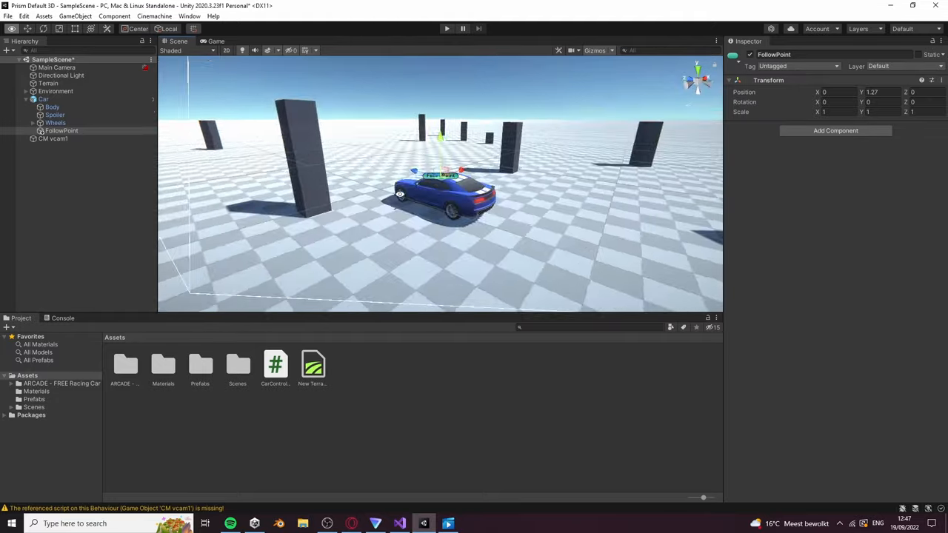
click(52, 139)
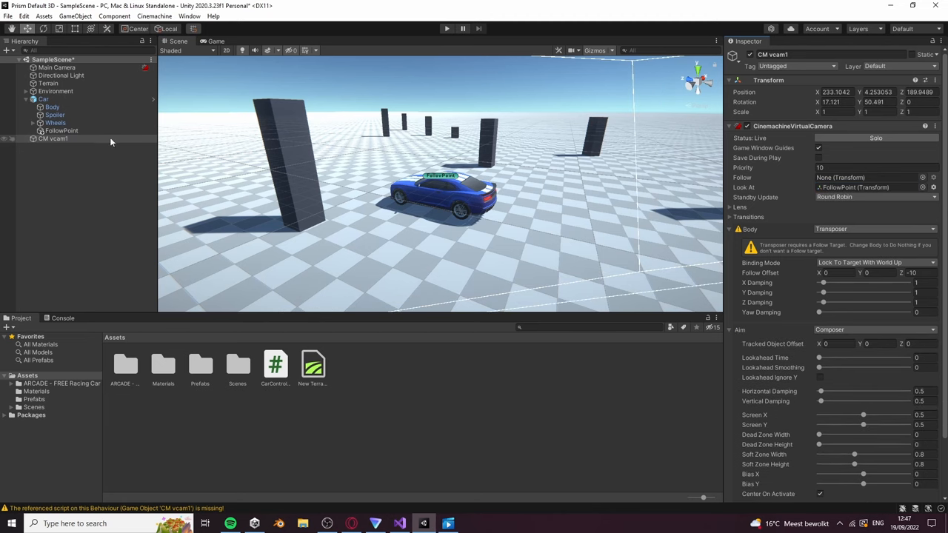
Step: Point CM vcam1's Follow and Look At at FollowPoint, then play-test the chase view
click(866, 177)
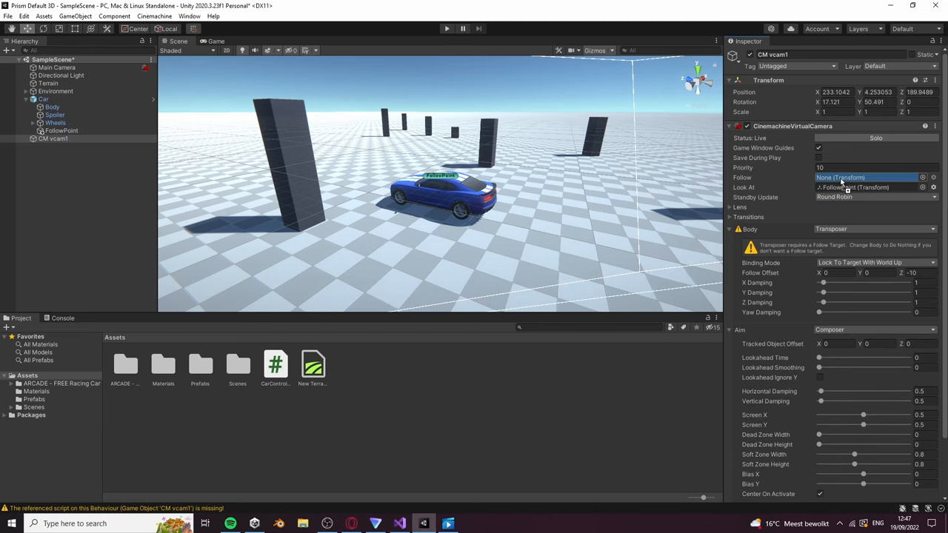
click(447, 28)
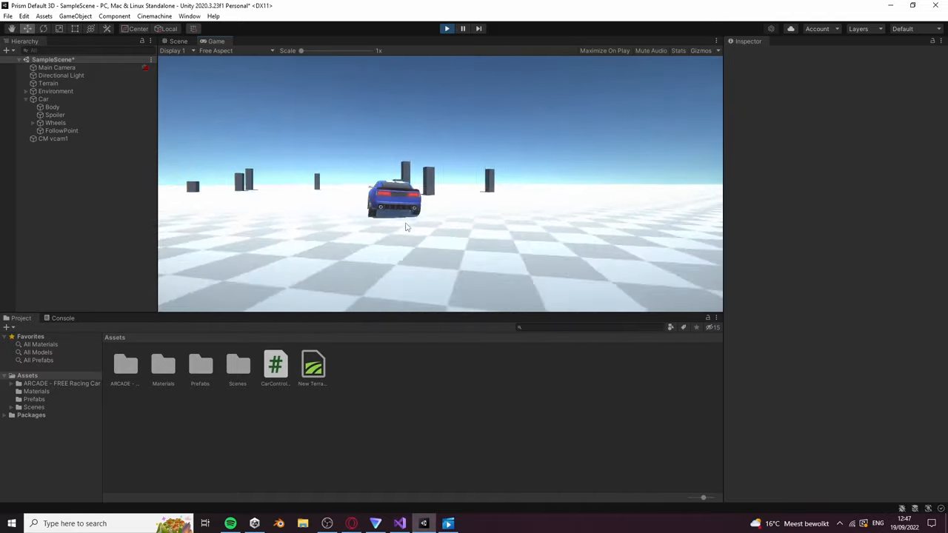
click(54, 139)
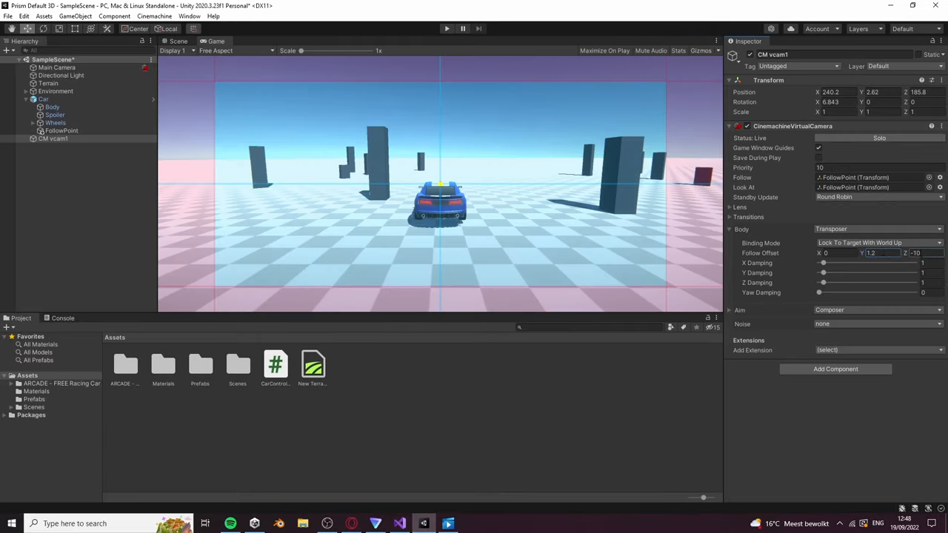